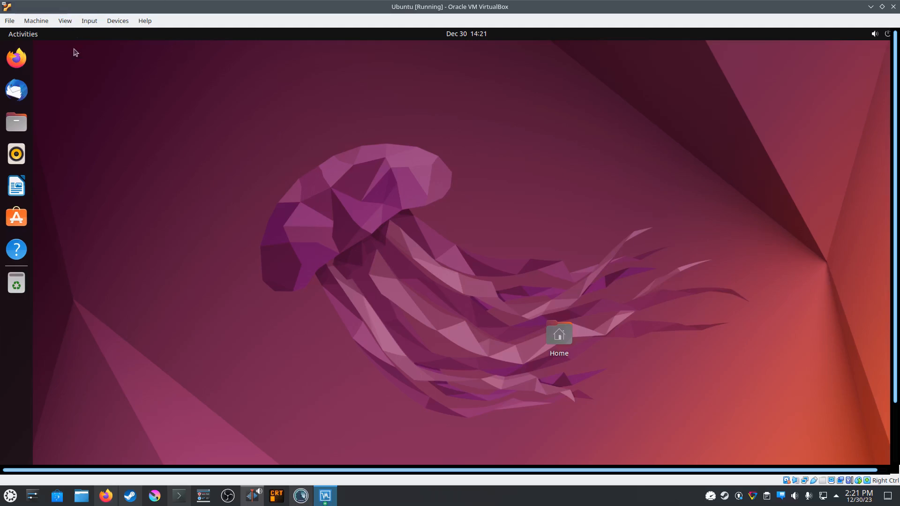
{"action": "mouse_move", "coordinate": [491, 263]}
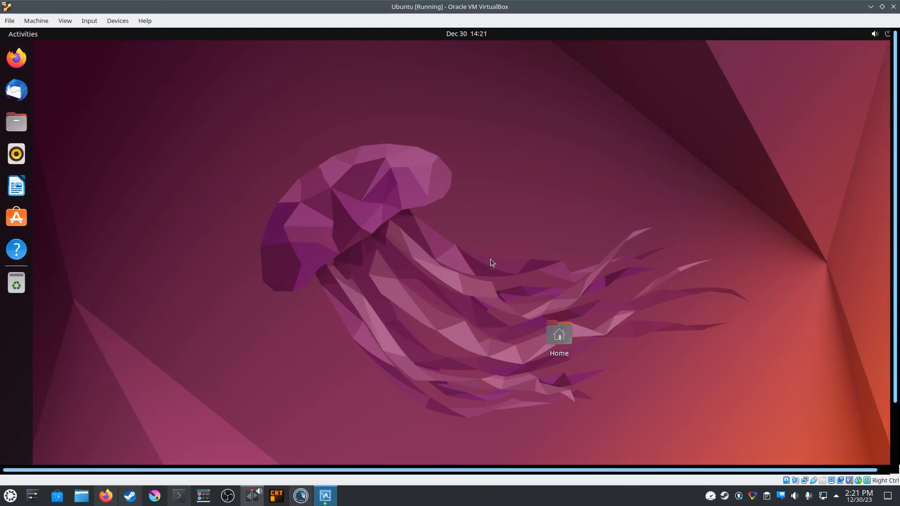
{"action": "mouse_move", "coordinate": [186, 264]}
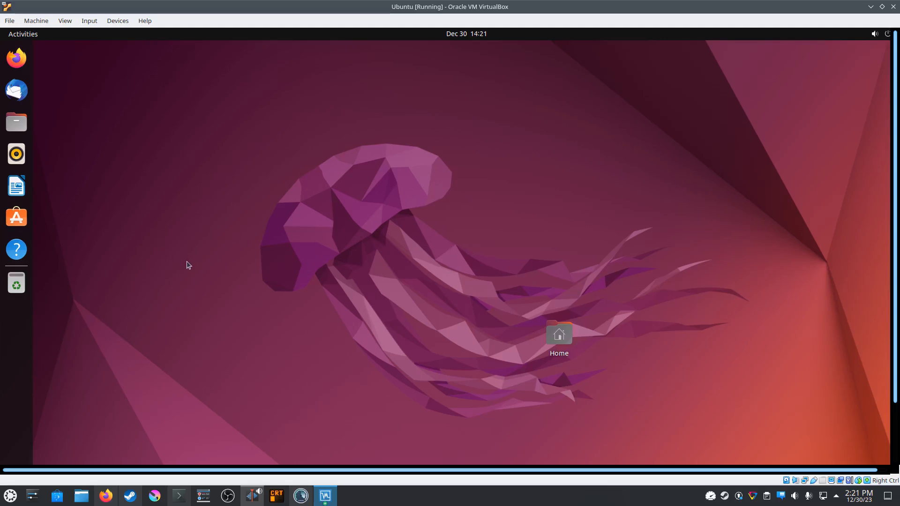
From the desktop menu, choose the sunset boardwalk photo as the GNOME background
{"action": "right_click", "coordinate": [188, 265]}
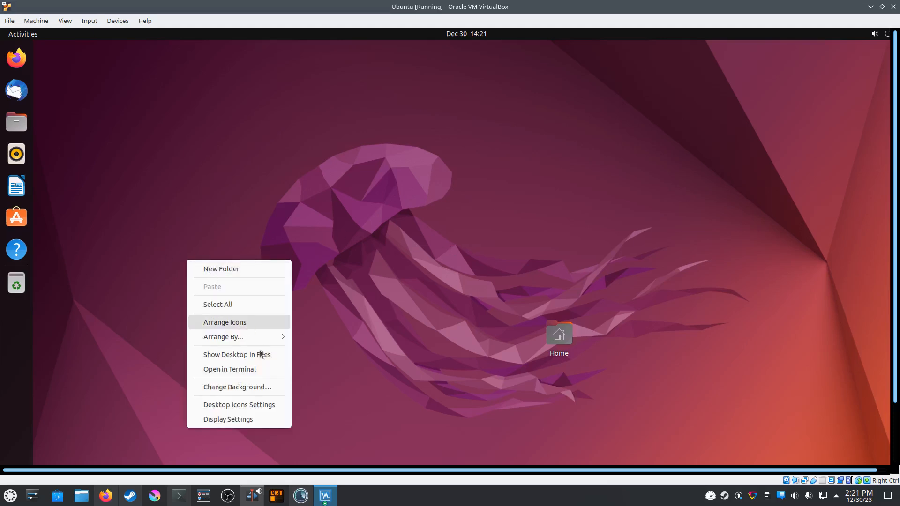
{"action": "left_click", "coordinate": [262, 391]}
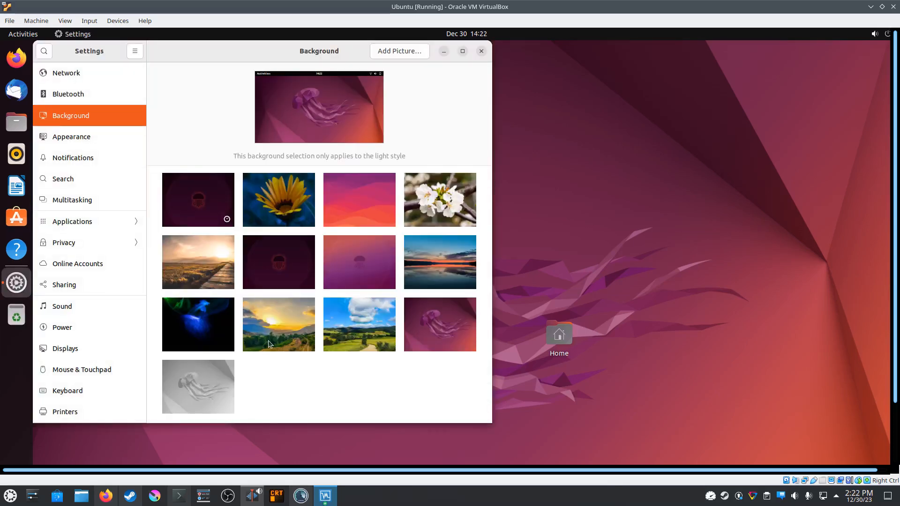
{"action": "mouse_move", "coordinate": [265, 343]}
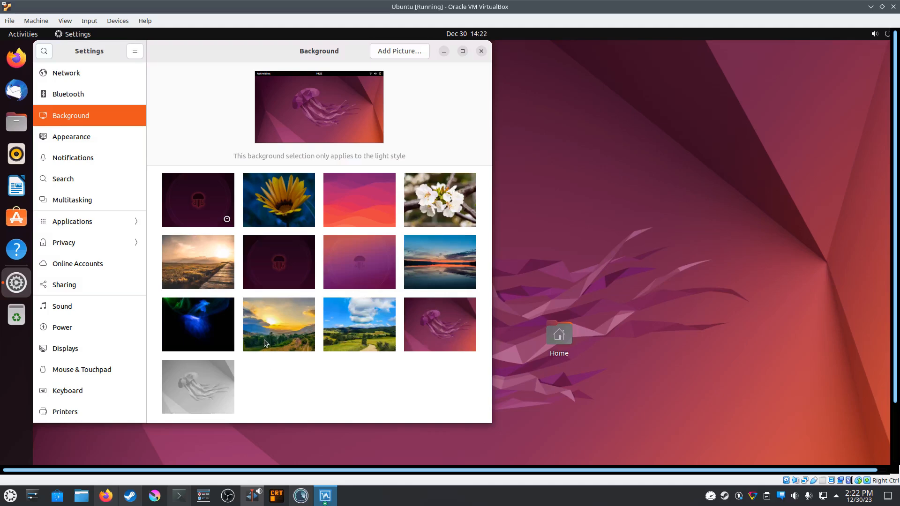
{"action": "left_click", "coordinate": [197, 262]}
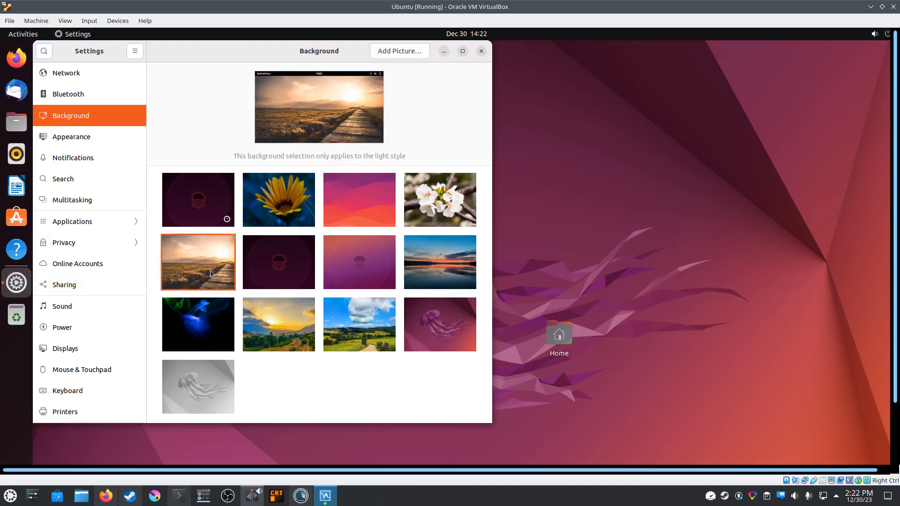
{"action": "left_click", "coordinate": [198, 261]}
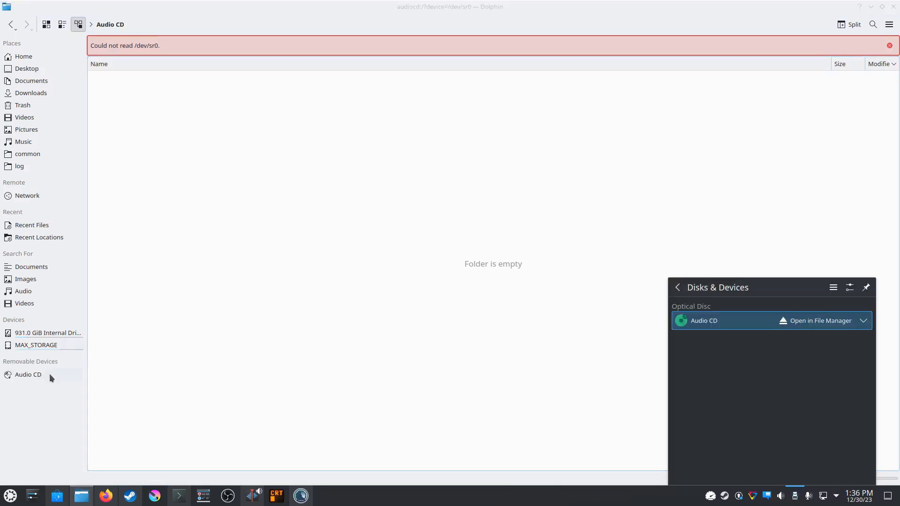
List the Audio CD's format folders and Red Hot Chili Peppers track files under Removable Devices
{"action": "left_click", "coordinate": [28, 375]}
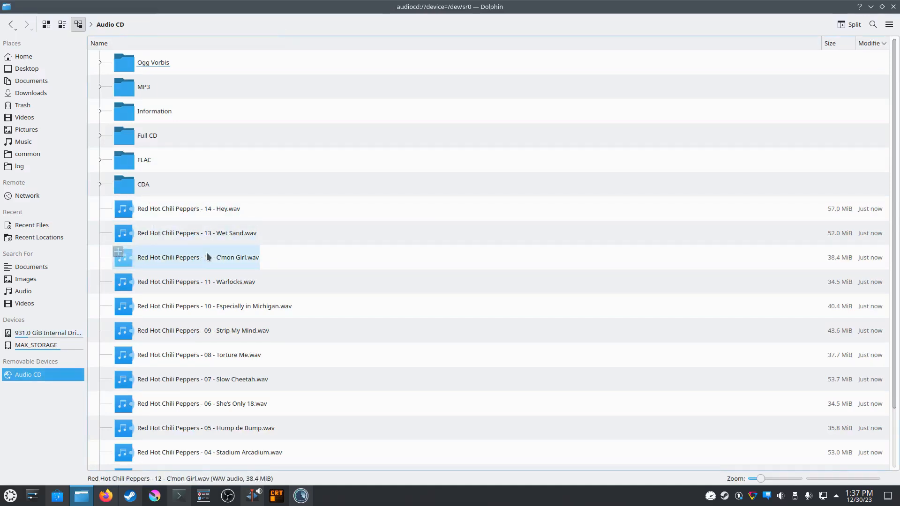
{"action": "scroll", "scroll_direction": "down", "scroll_amount": 3}
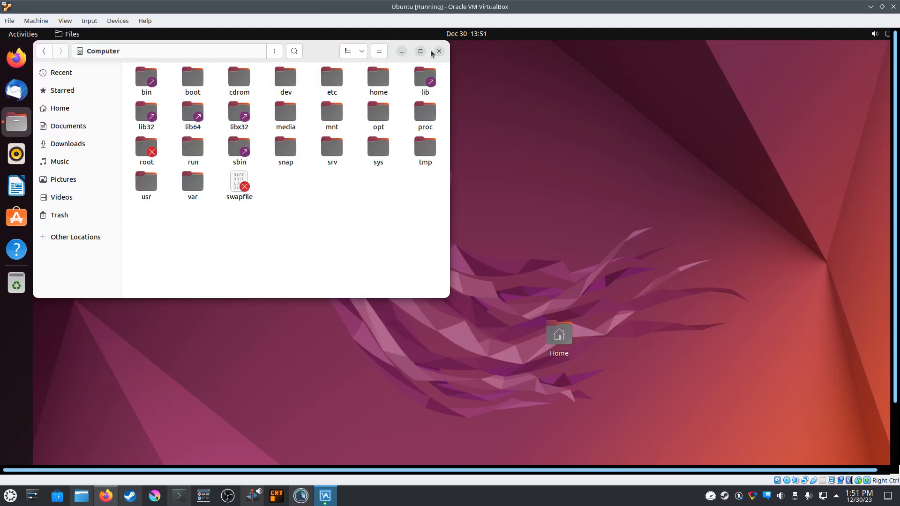
Close the Computer folder window, launch Rhythmbox from the dock, then close it again
{"action": "left_click", "coordinate": [439, 51]}
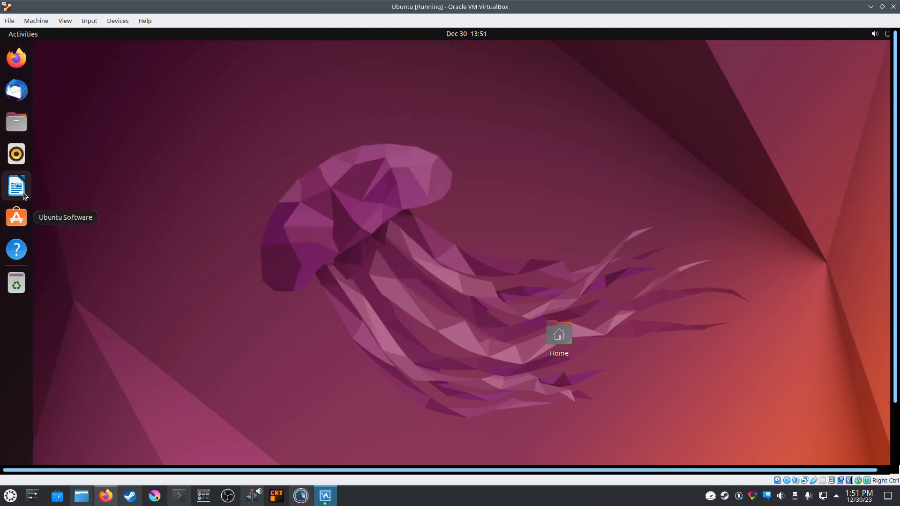
{"action": "mouse_move", "coordinate": [19, 167]}
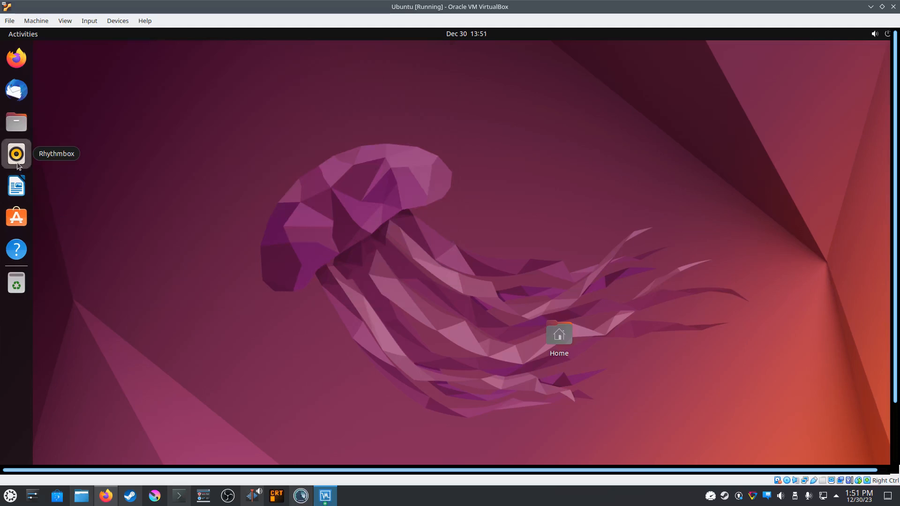
{"action": "left_click", "coordinate": [16, 154]}
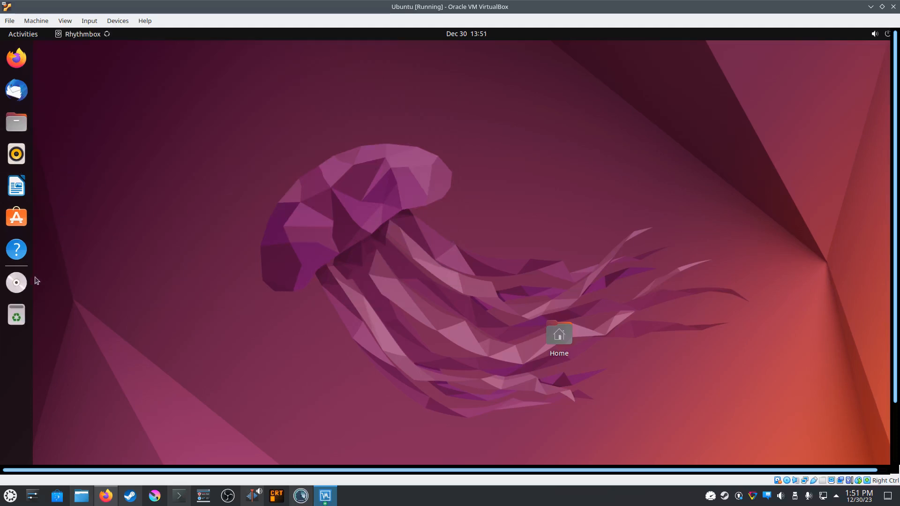
{"action": "left_click", "coordinate": [16, 154]}
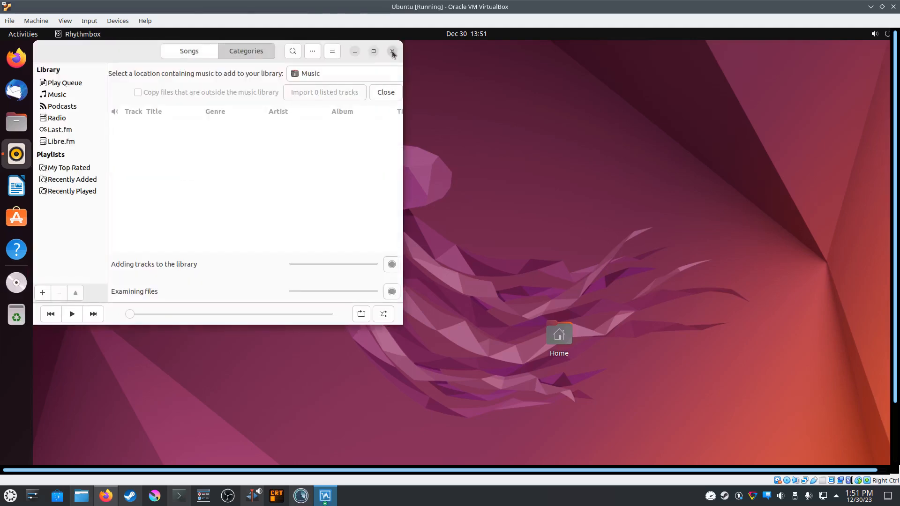
{"action": "left_click", "coordinate": [392, 51]}
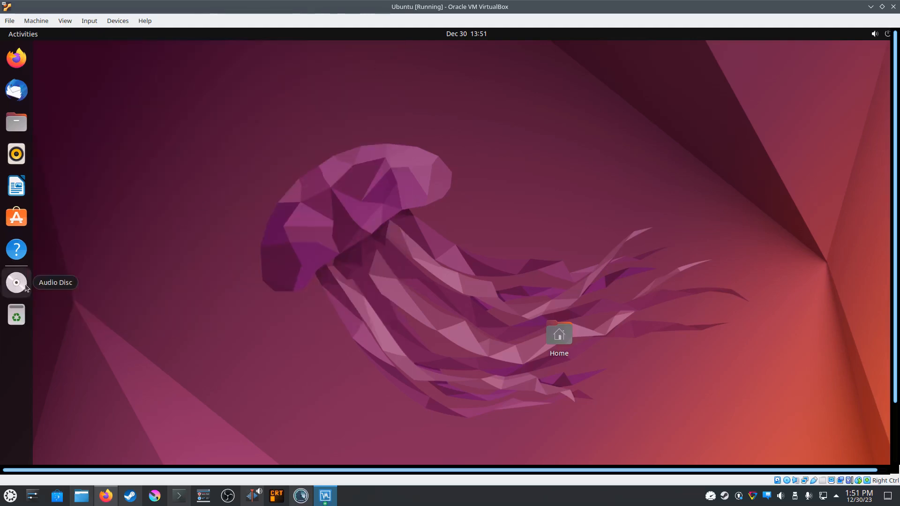
Show the Audio Disc's fourteen WAV tracks, Track 1 through Track 14, in Files
{"action": "left_click", "coordinate": [16, 283]}
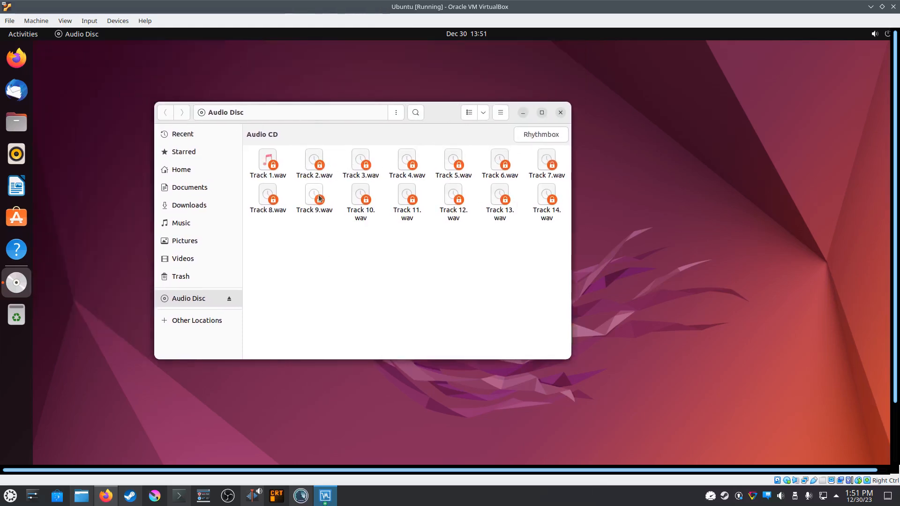
{"action": "mouse_move", "coordinate": [540, 231]}
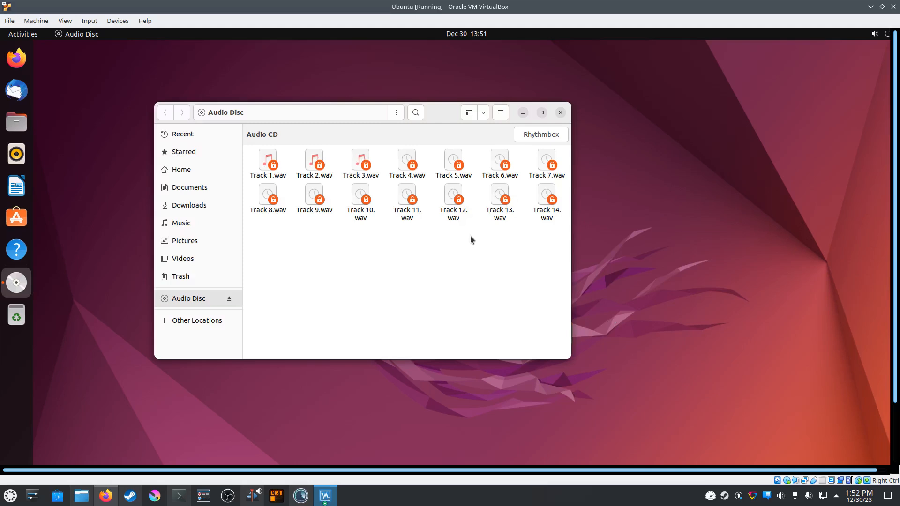
{"action": "mouse_move", "coordinate": [561, 280]}
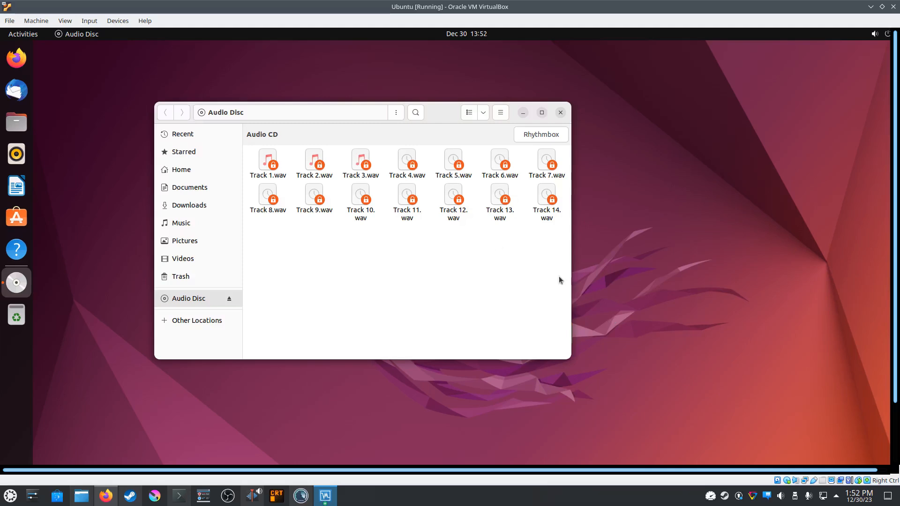
{"action": "mouse_move", "coordinate": [822, 483]}
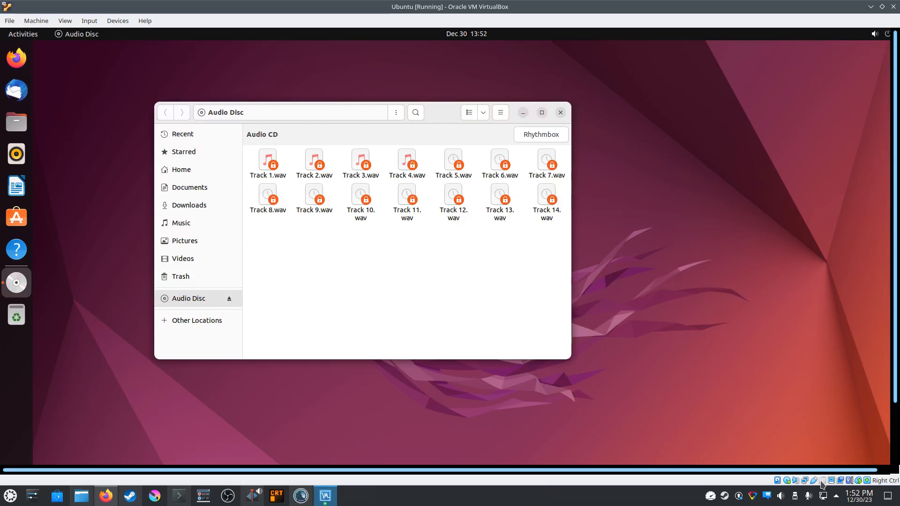
{"action": "mouse_move", "coordinate": [823, 481]}
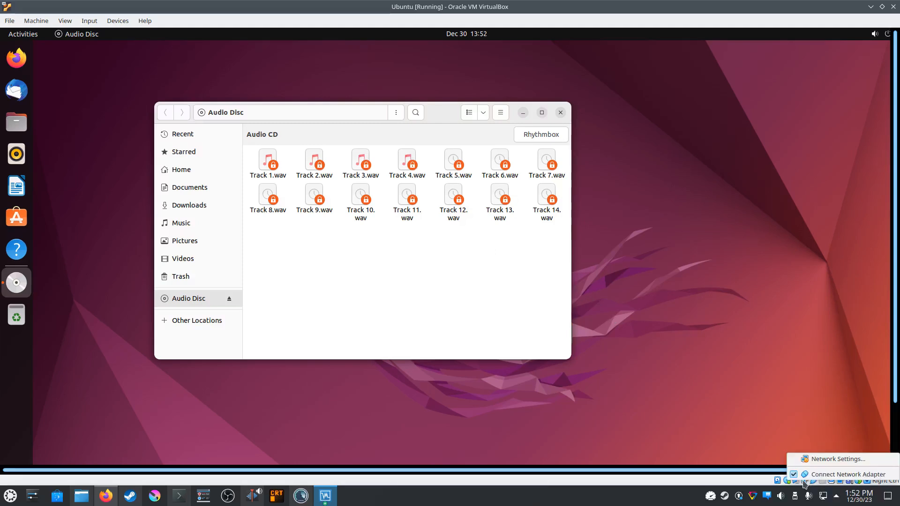
Change Adapter 1's attachment in the VM network settings so the guest connects
{"action": "left_click", "coordinate": [837, 459]}
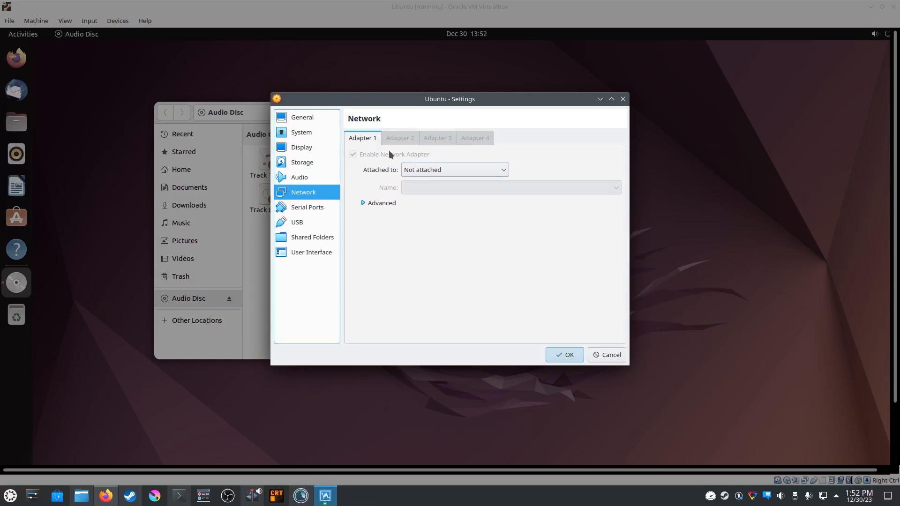
{"action": "left_click", "coordinate": [455, 170]}
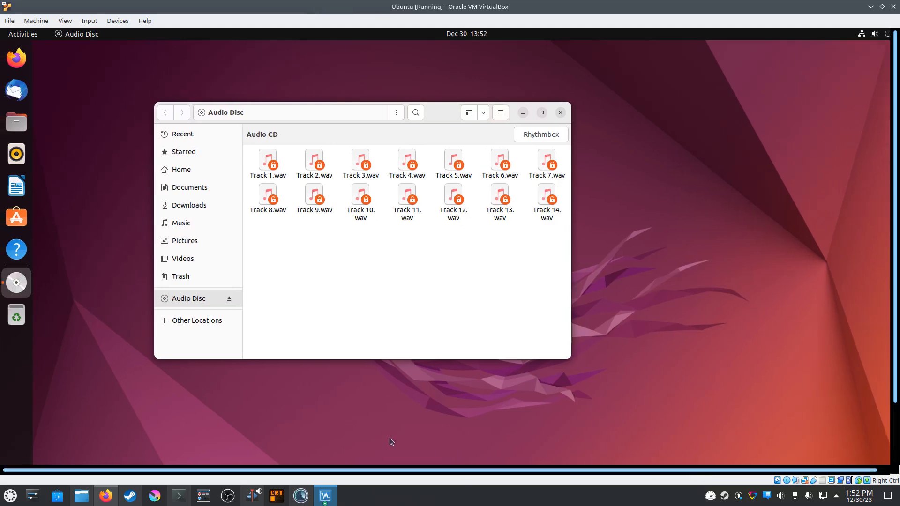
Load the audio CD into a maximized Rhythmbox showing Stadium Arcadium (2006) by Red Hot Chili Peppers
{"action": "left_click", "coordinate": [541, 135]}
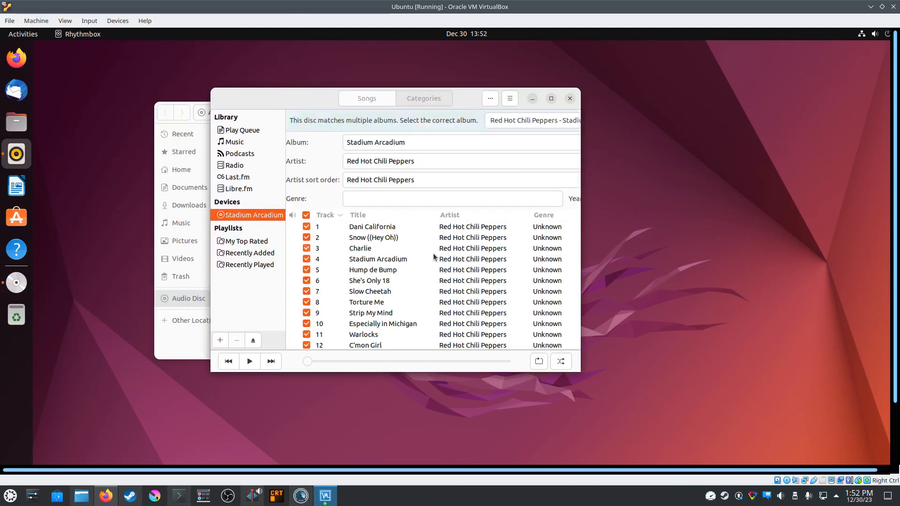
{"action": "left_click", "coordinate": [551, 98]}
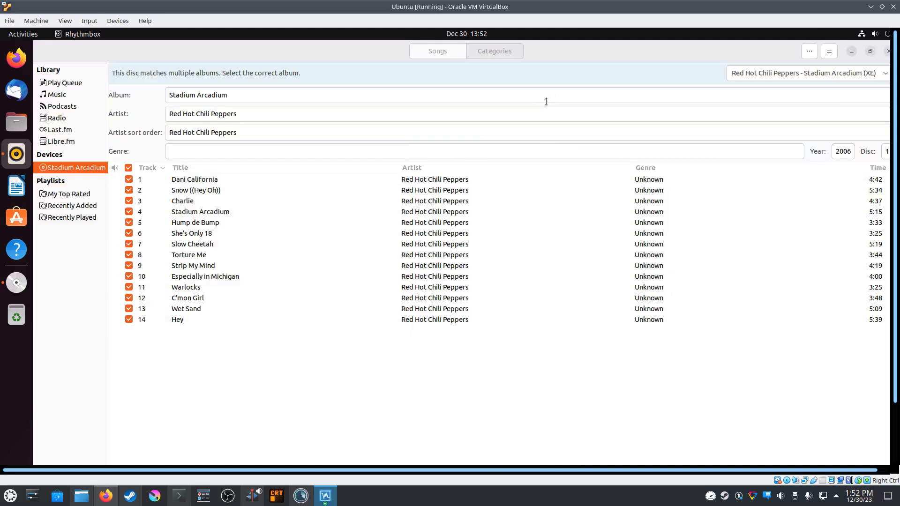
{"action": "mouse_move", "coordinate": [600, 148]}
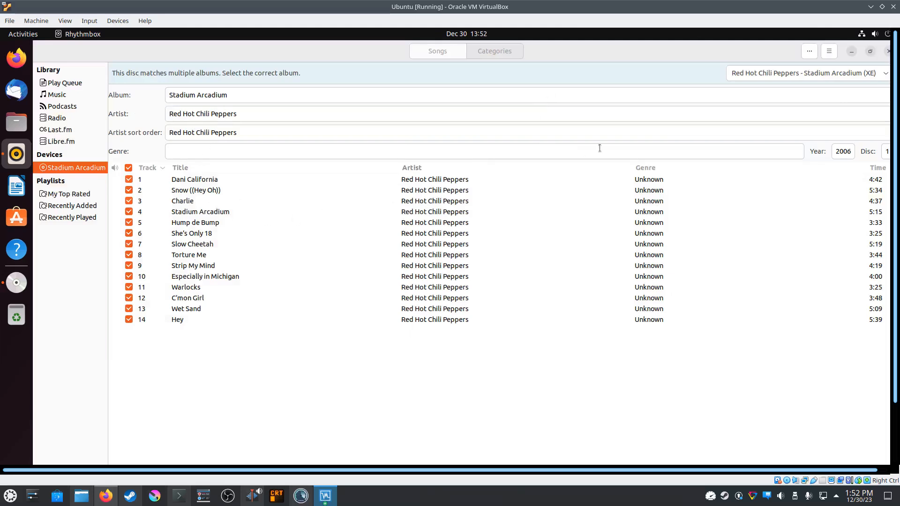
{"action": "mouse_move", "coordinate": [494, 385]}
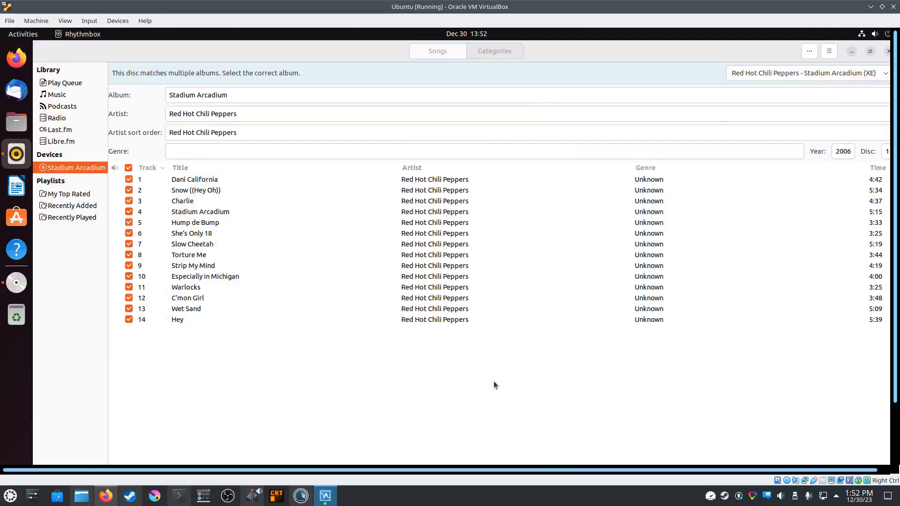
{"action": "mouse_move", "coordinate": [386, 475]}
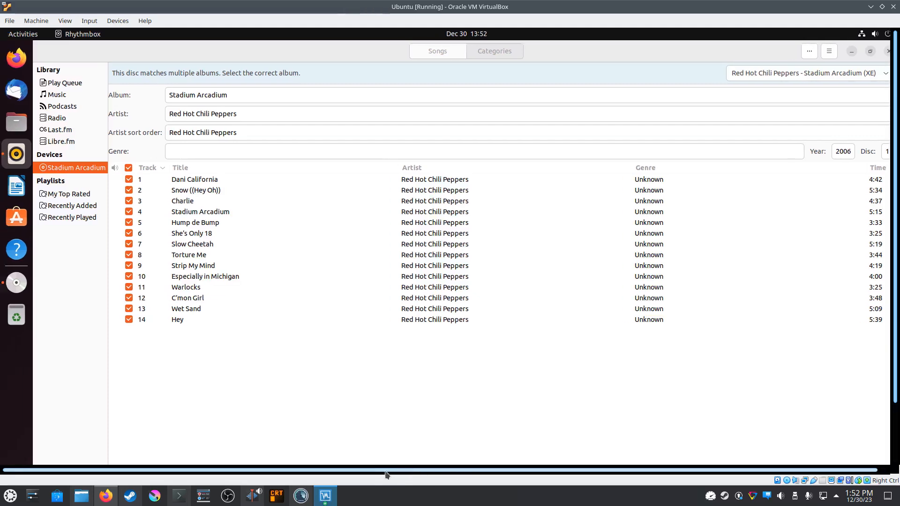
{"action": "mouse_move", "coordinate": [268, 235]}
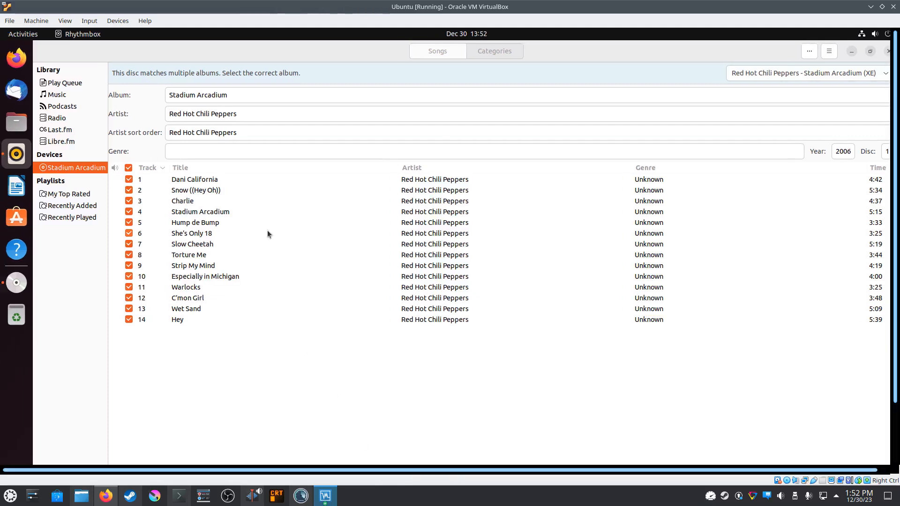
Select track 9 'Strip My Mind', then track 1 'Dani California', keeping the window maximized
{"action": "left_click", "coordinate": [193, 265]}
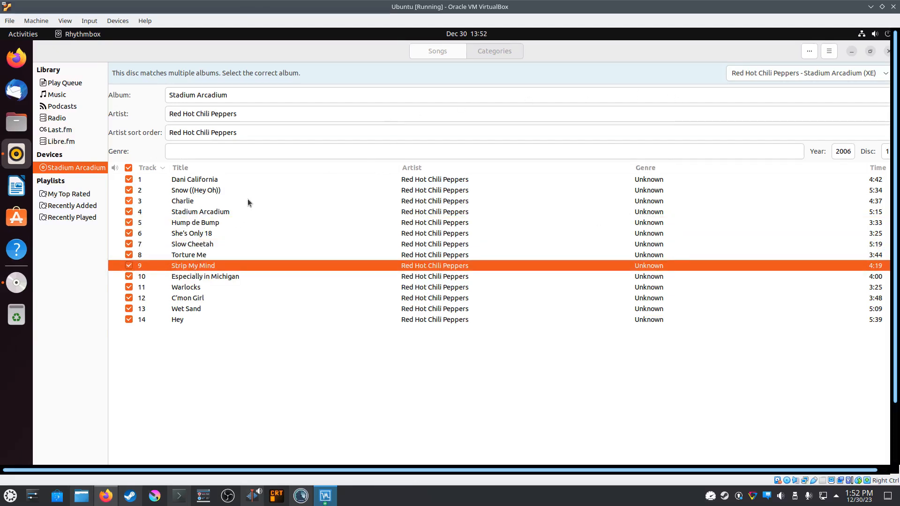
{"action": "left_click", "coordinate": [195, 179]}
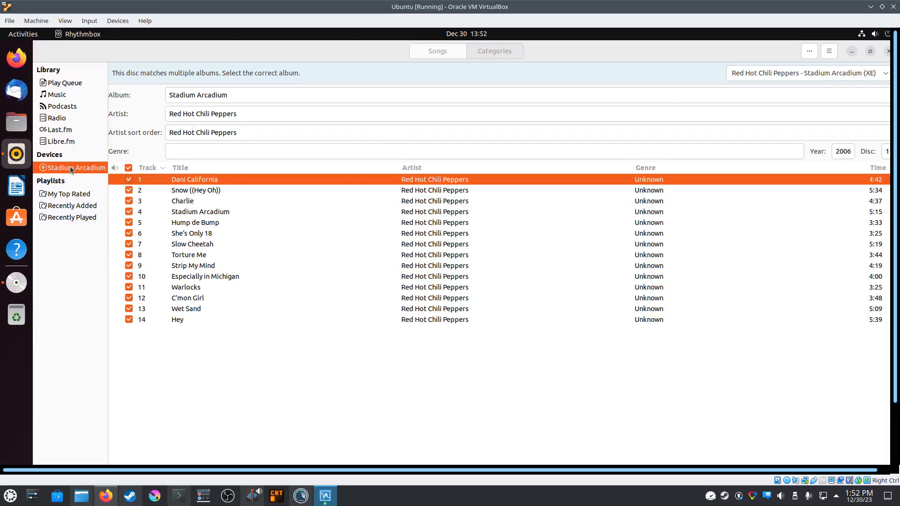
{"action": "mouse_move", "coordinate": [76, 170]}
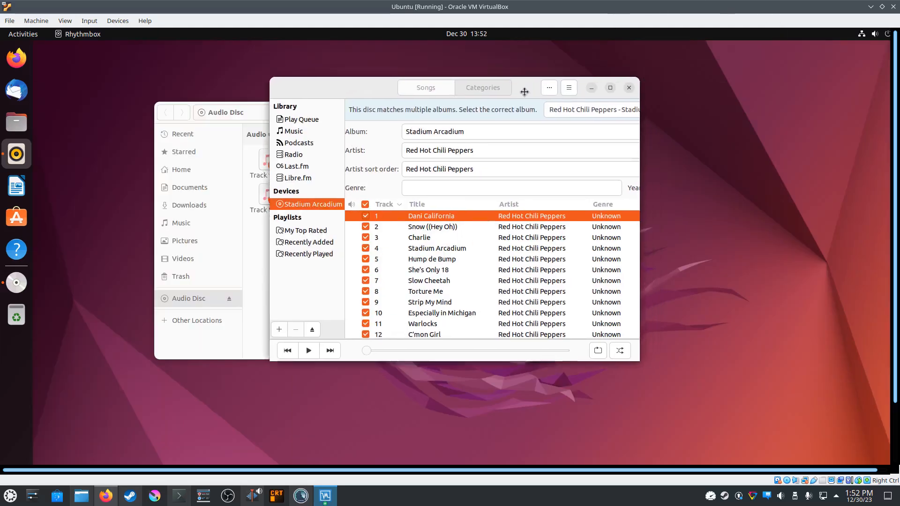
{"action": "left_click", "coordinate": [609, 88]}
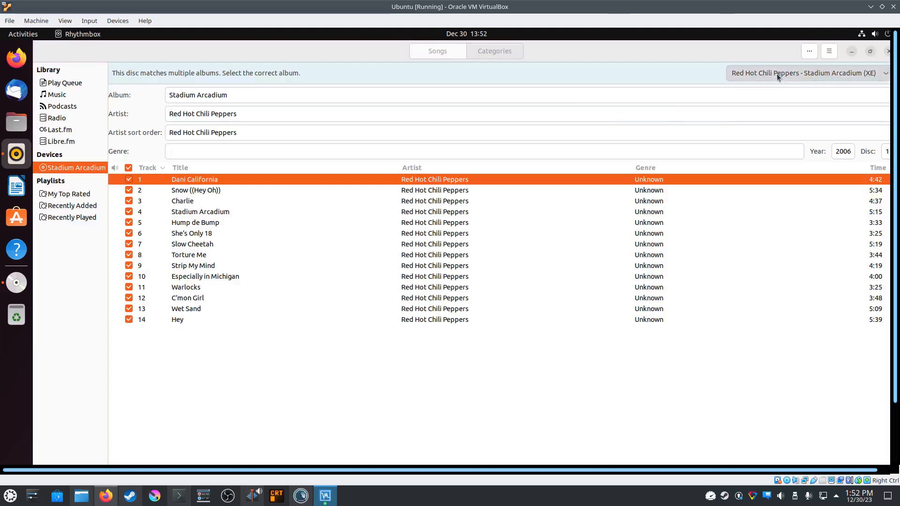
Reveal the disc's Edit, Extract, Eject and Reload actions from the header bar
{"action": "left_click", "coordinate": [829, 50]}
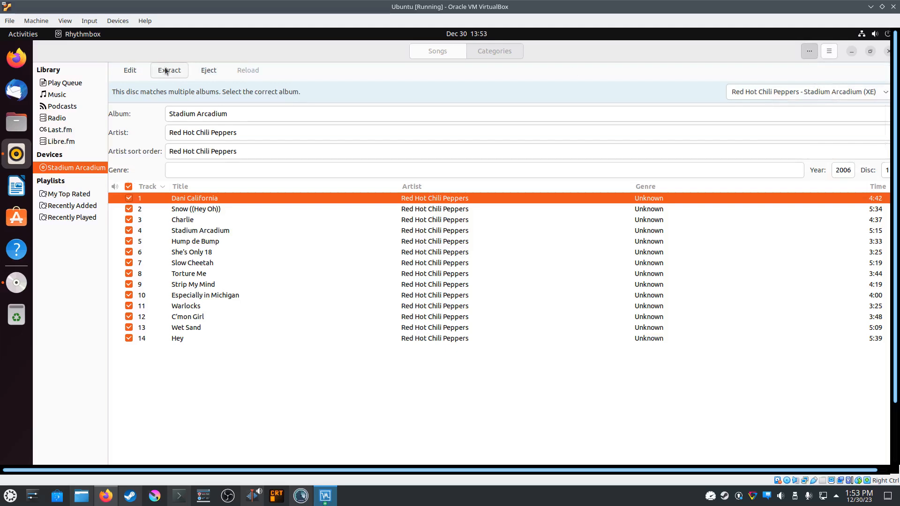
{"action": "mouse_move", "coordinate": [67, 109]}
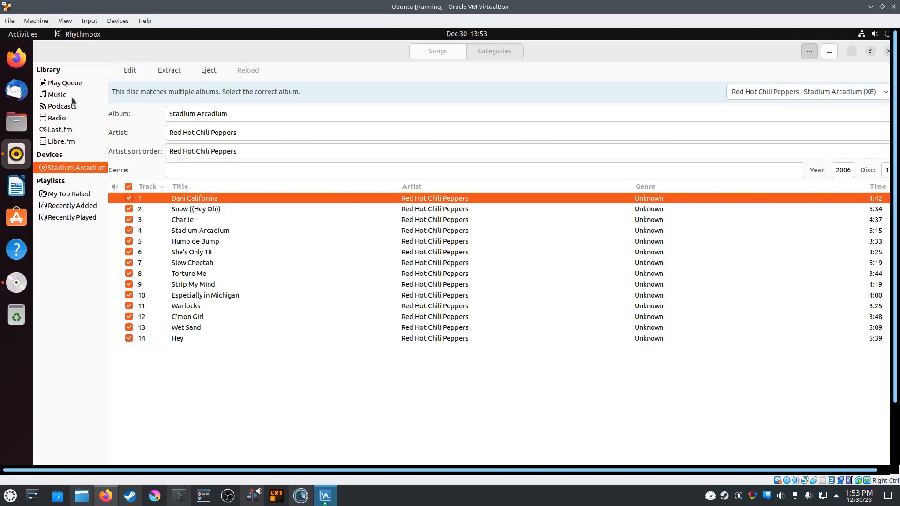